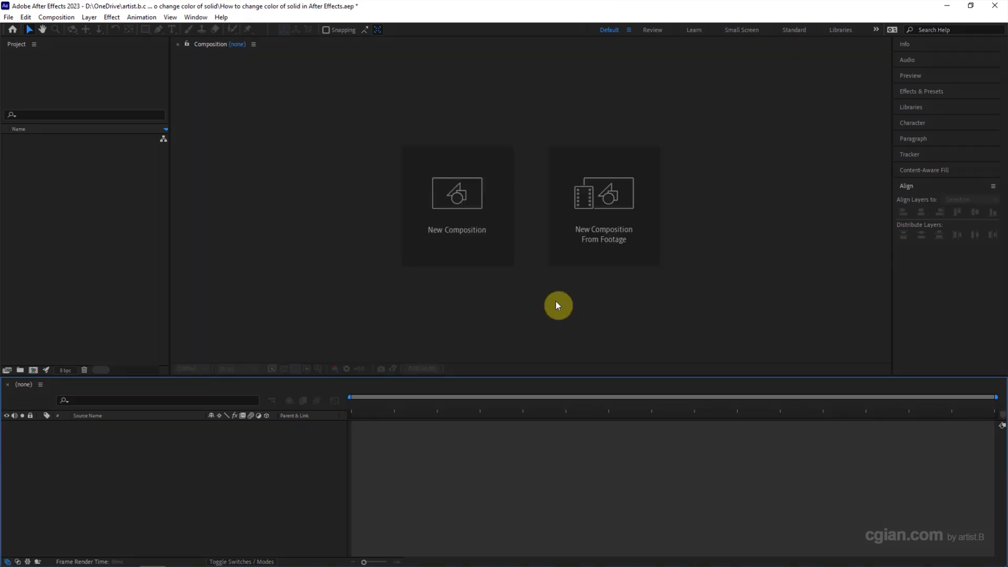
mouse_move(456, 216)
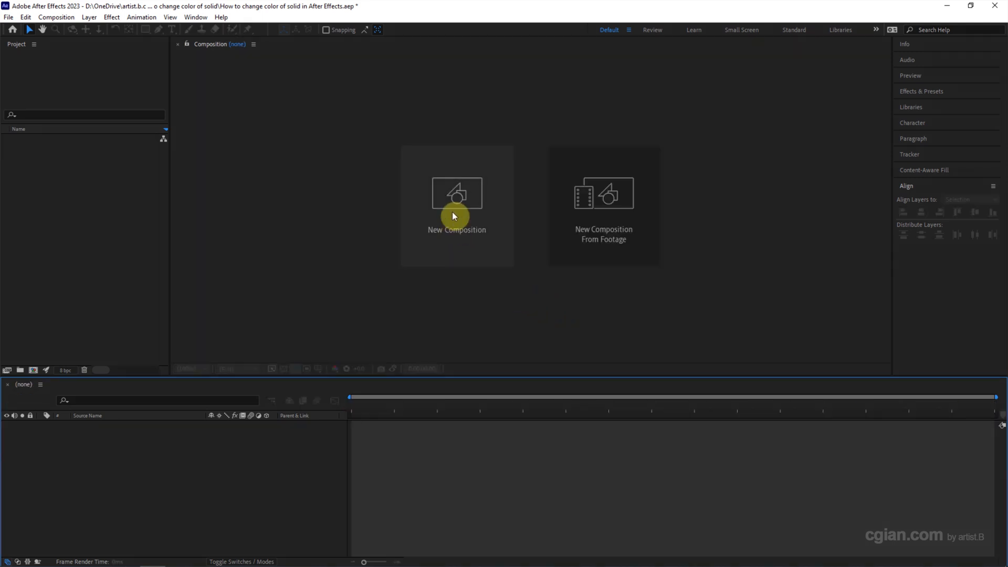
- Create Comp 1 from the start panel with the default HD 1920x1080 preset
left_click(456, 193)
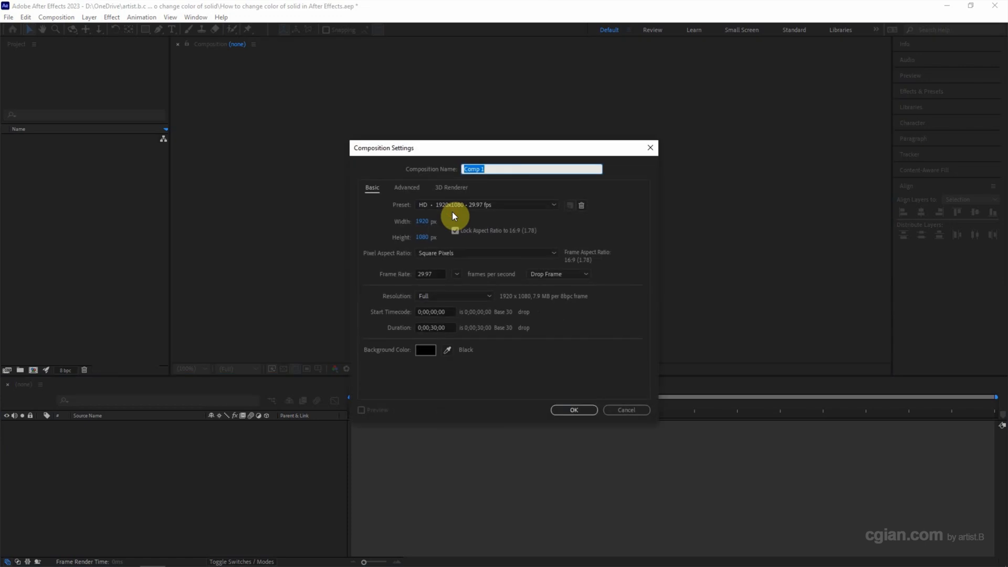
mouse_move(525, 405)
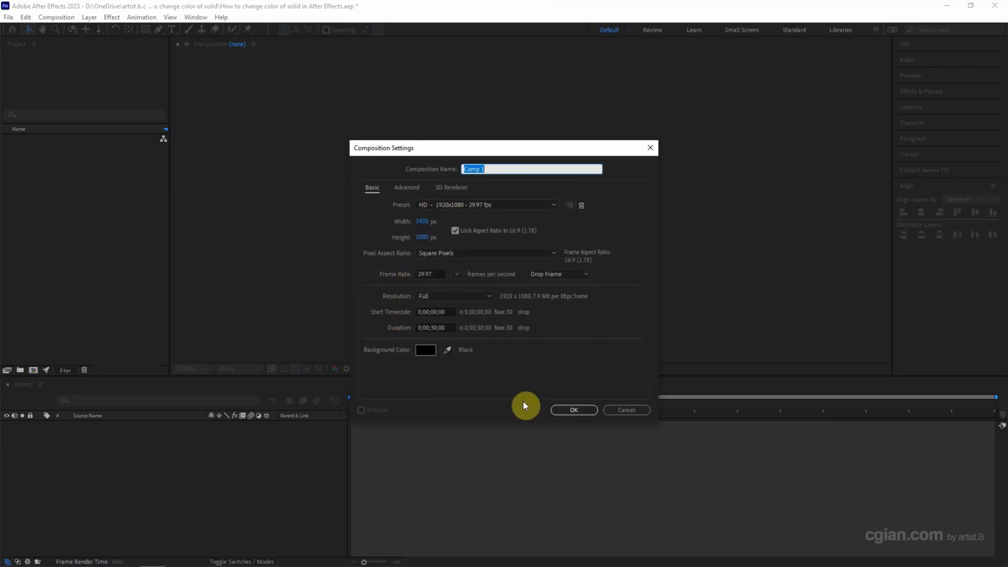
left_click(573, 410)
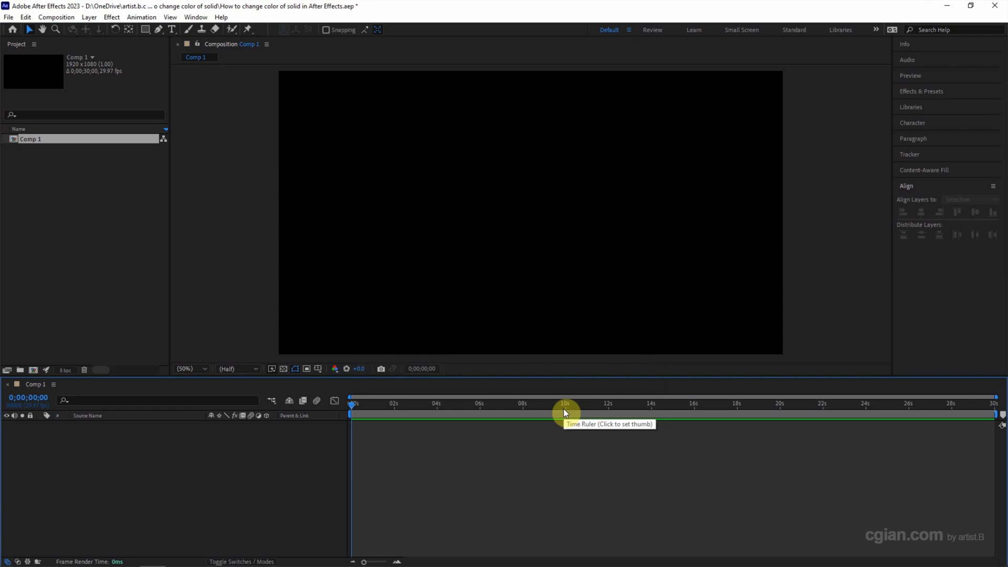
- Add an 800x800 magenta-red solid layer via New > Solid, then deselect it
right_click(324, 186)
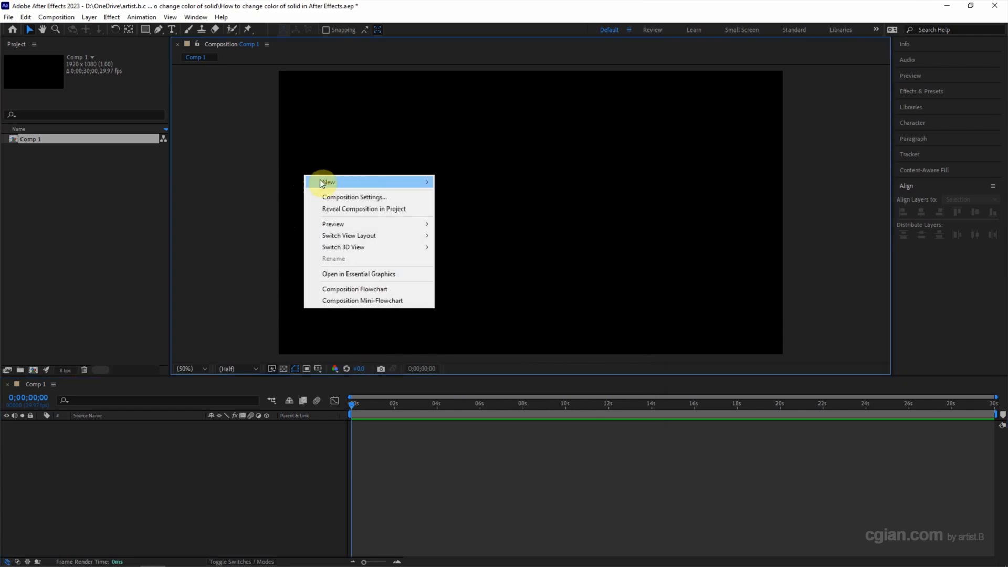
mouse_move(327, 182)
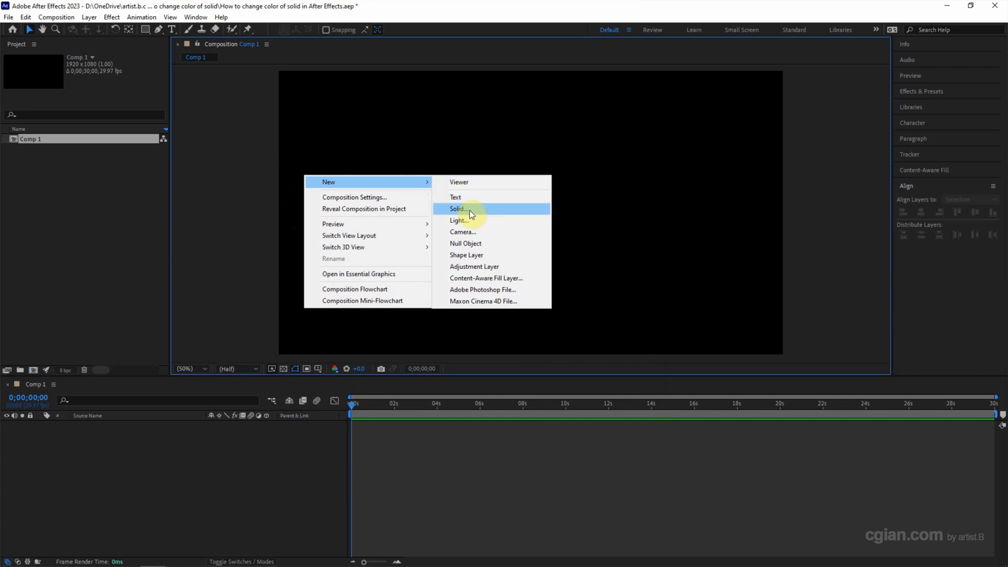
left_click(458, 207)
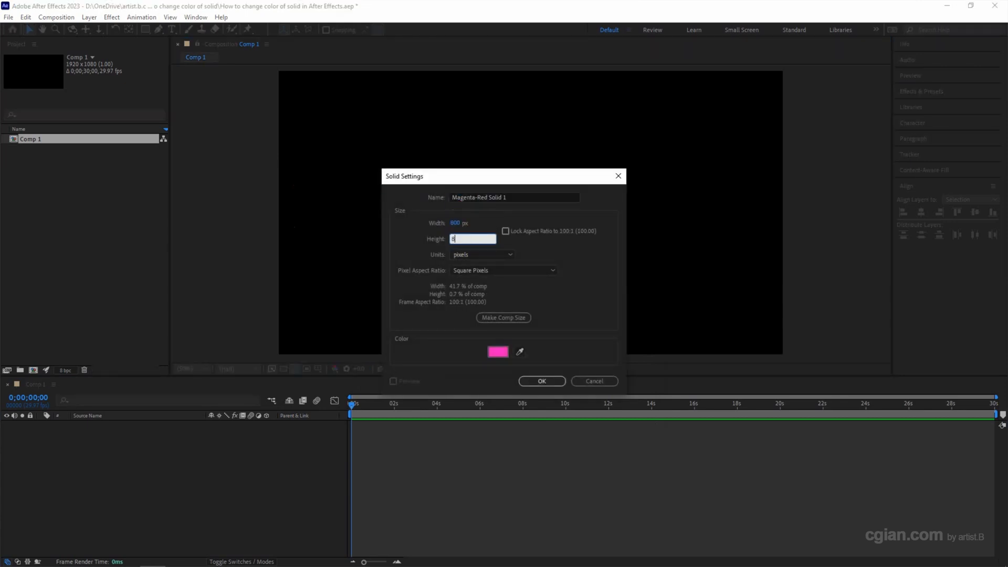
type("800")
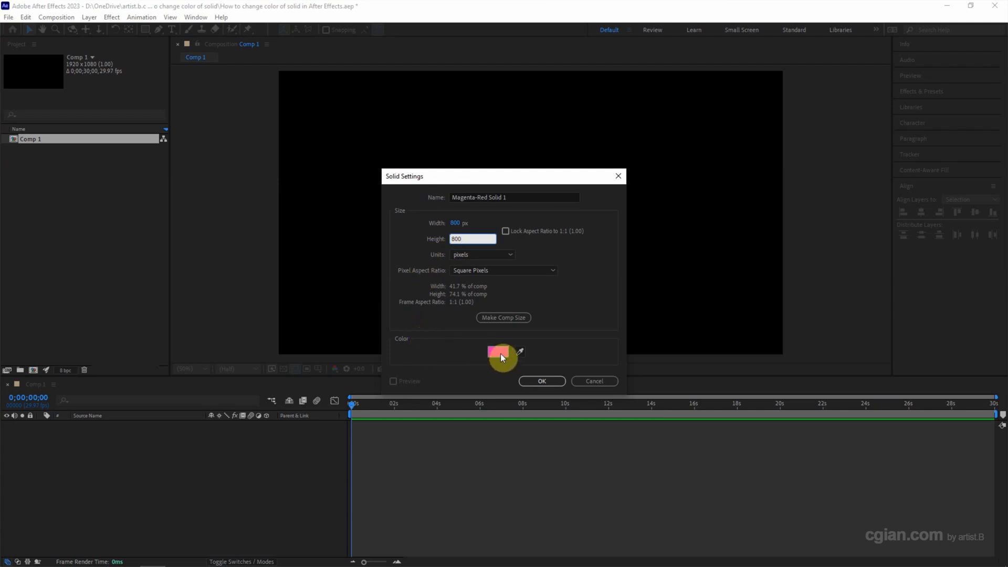
left_click(540, 380)
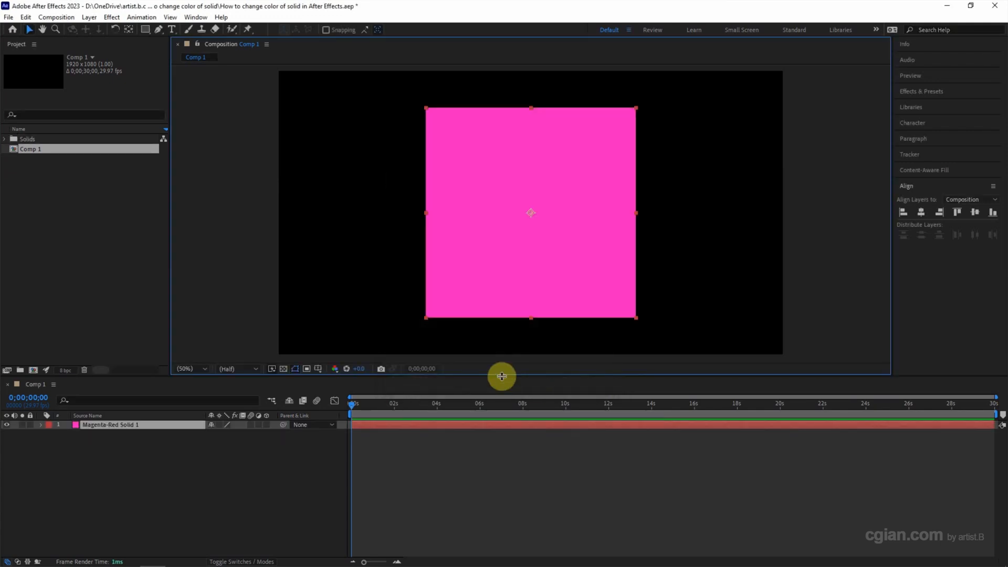
left_click(167, 482)
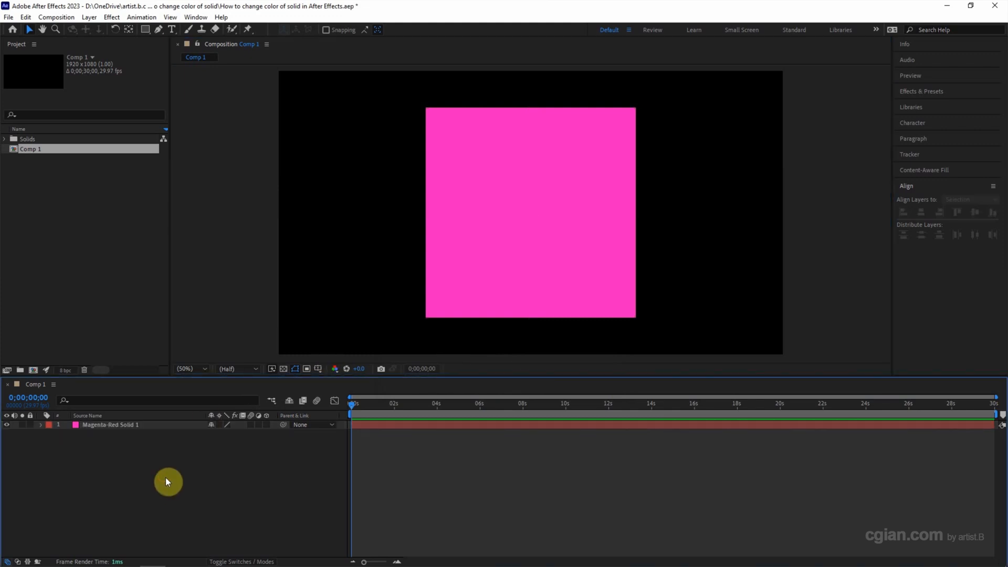
mouse_move(116, 434)
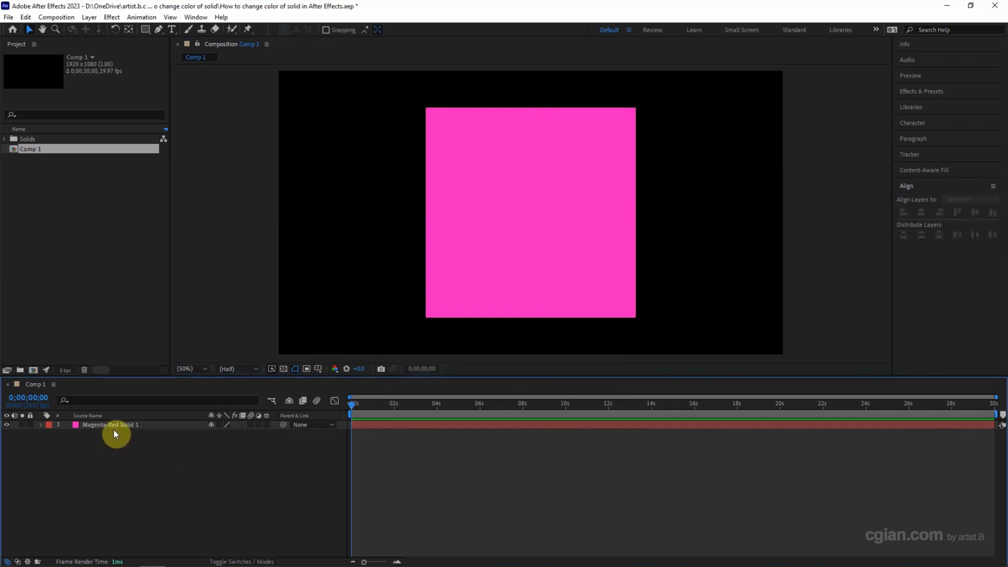
- Select Magenta-Red Solid 1 and bring up the Layer menu
left_click(115, 424)
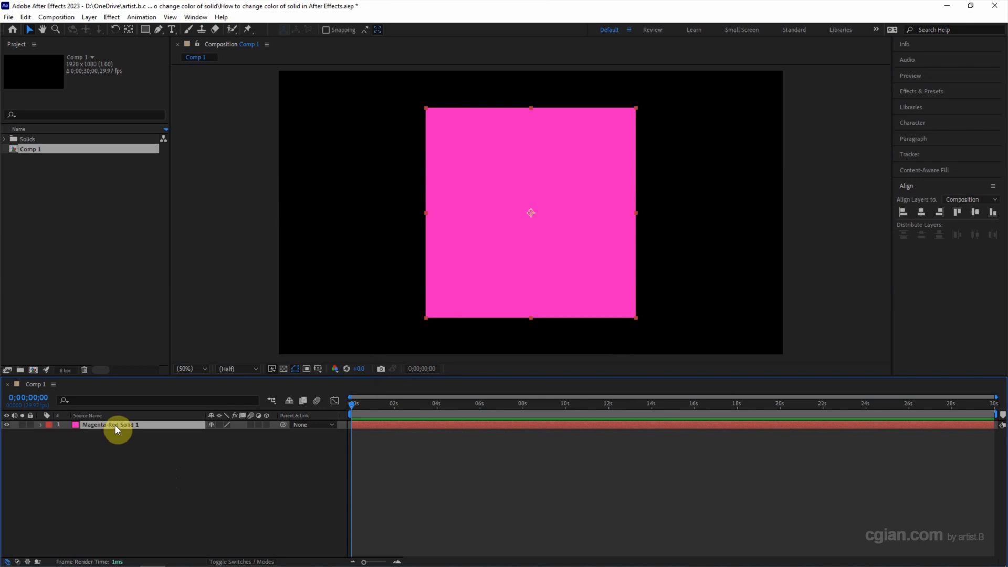
left_click(88, 16)
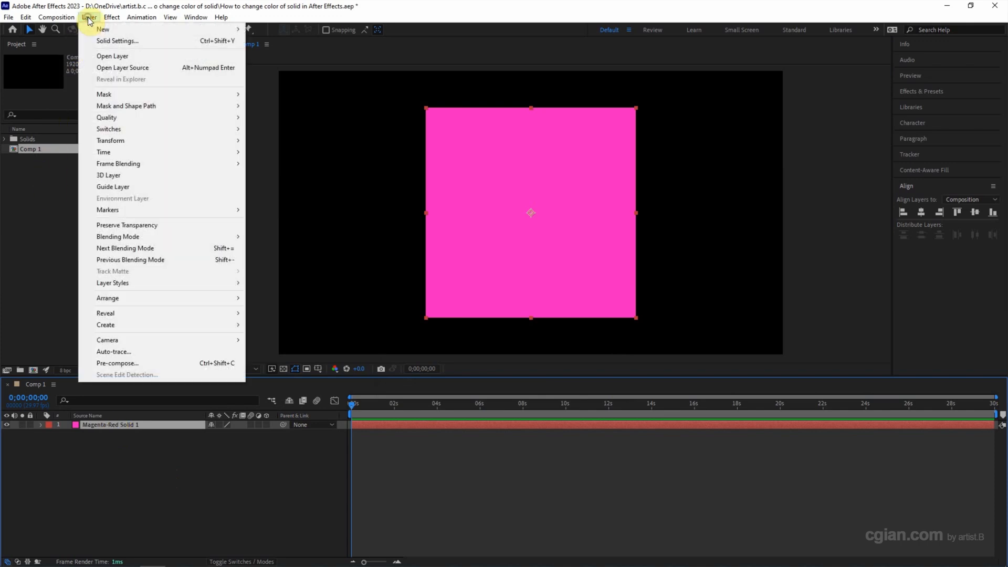
mouse_move(117, 41)
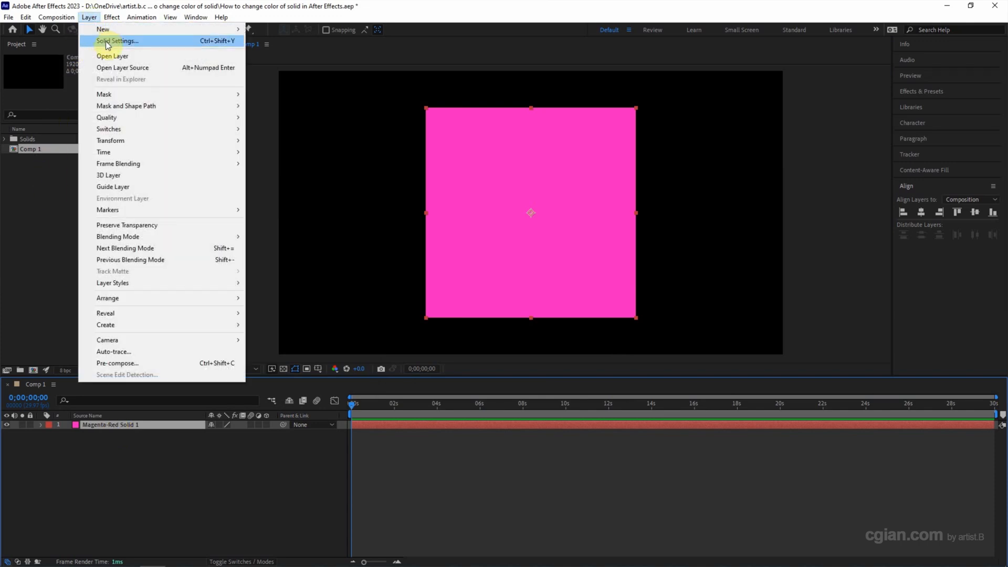
- Bring up Solid Settings and its Solid Color picker for the magenta-red solid
left_click(116, 41)
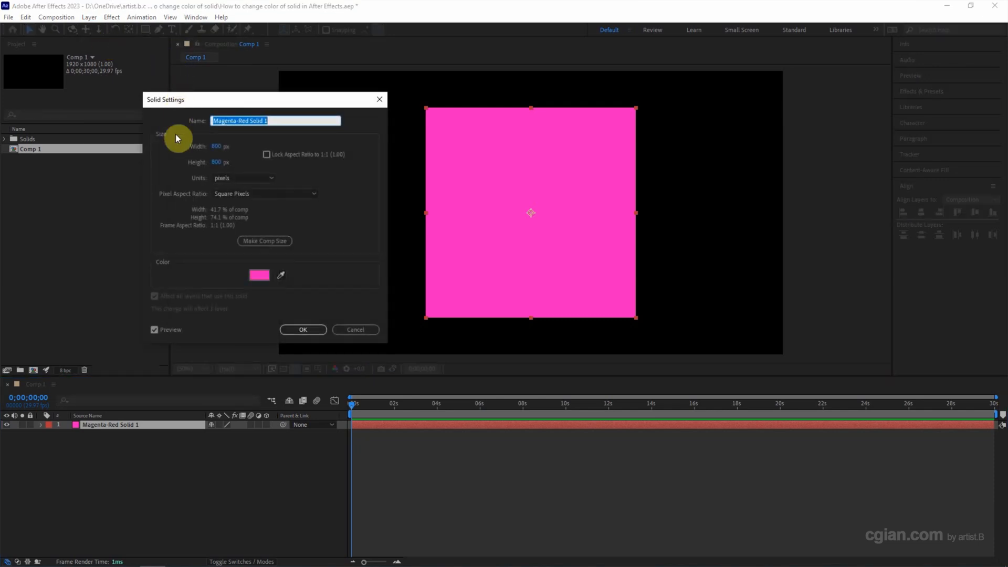
left_click(258, 273)
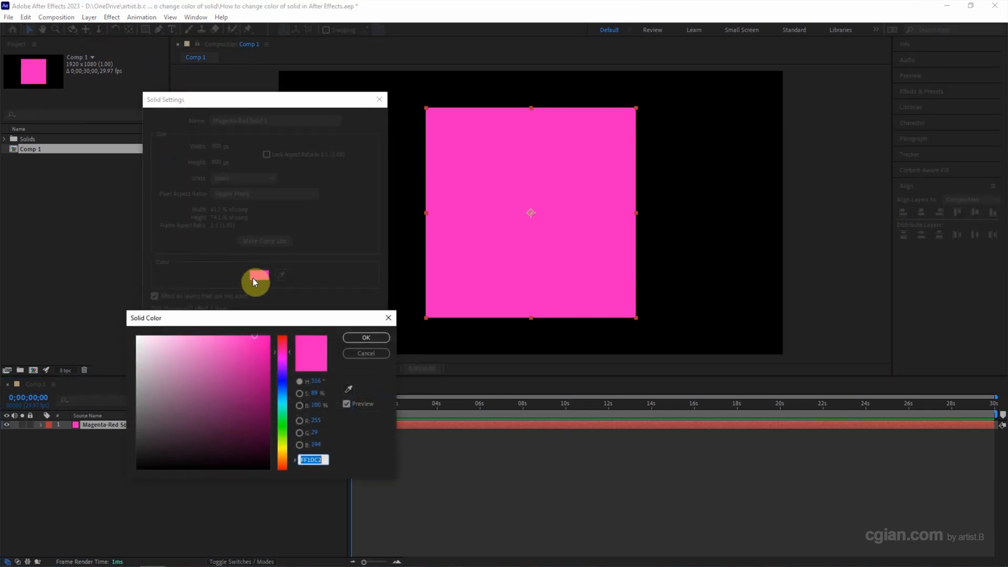